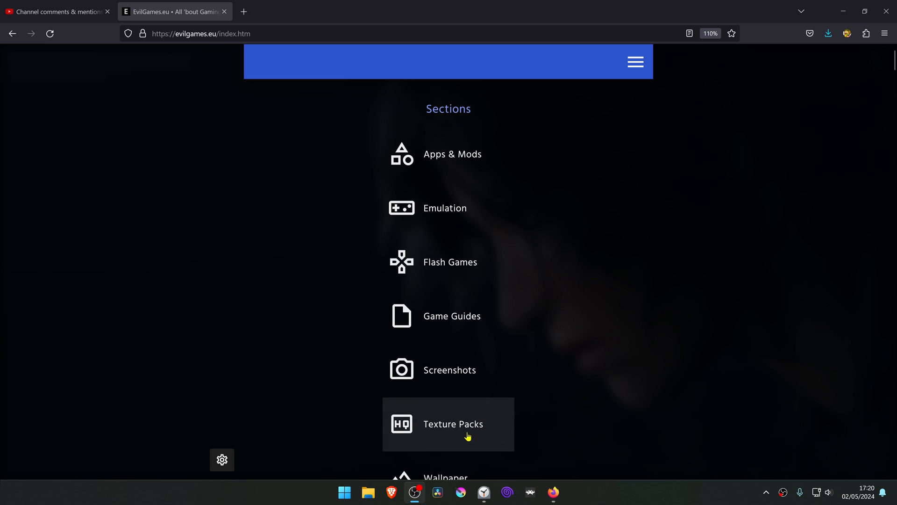
# - Download the MM Reloaded 4K HTS GLideN64 cache pack from EvilGames.eu to the Desktop
pyautogui.click(453, 424)
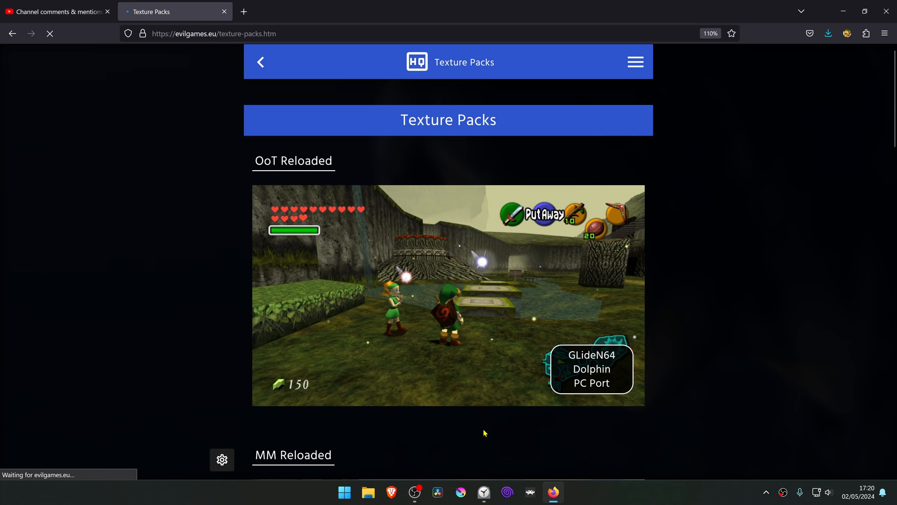
pyautogui.scroll(-3)
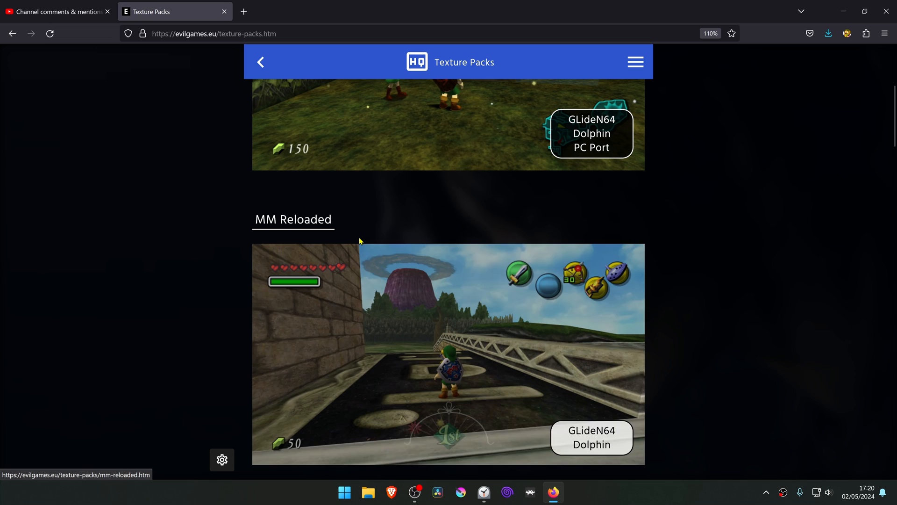
pyautogui.scroll(-3)
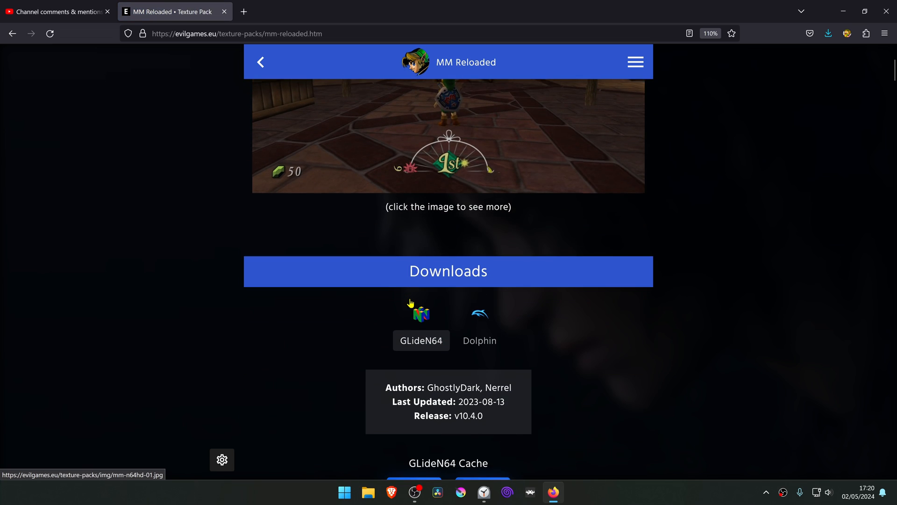
pyautogui.scroll(-3)
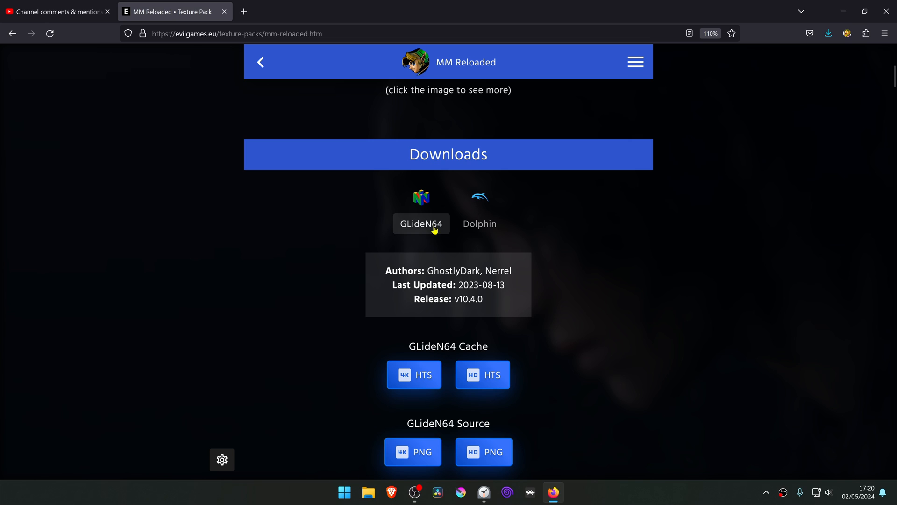
pyautogui.scroll(-3)
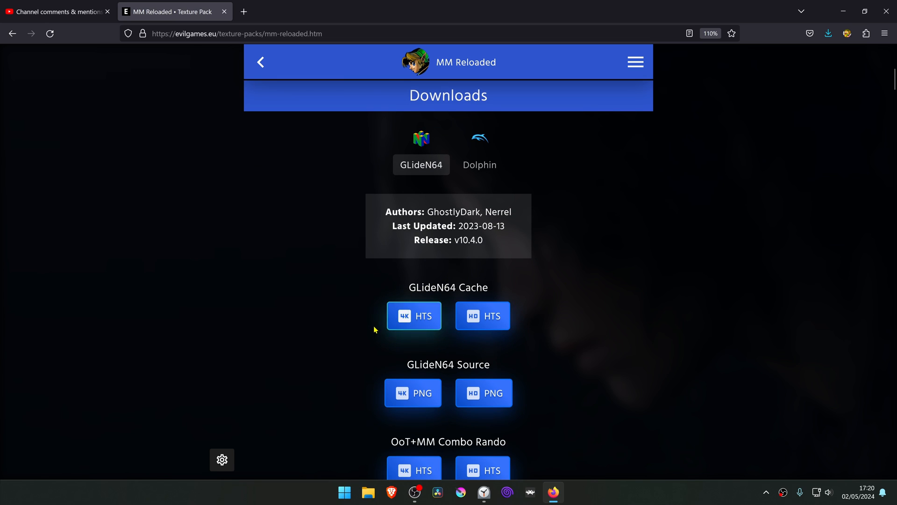
pyautogui.moveTo(422, 321)
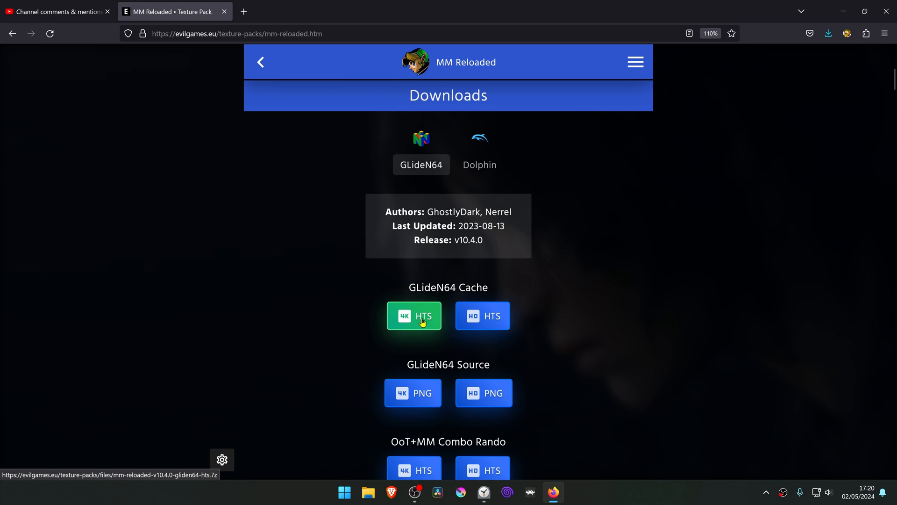
pyautogui.click(414, 316)
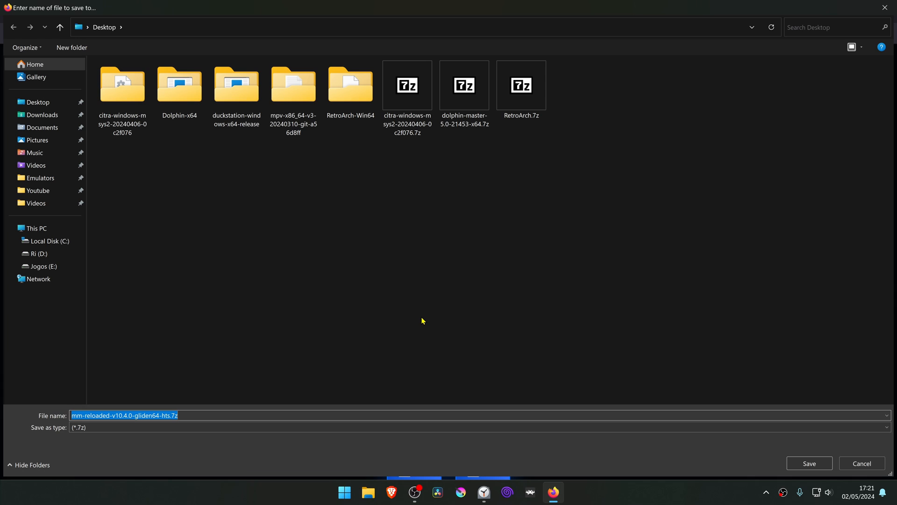
pyautogui.click(809, 463)
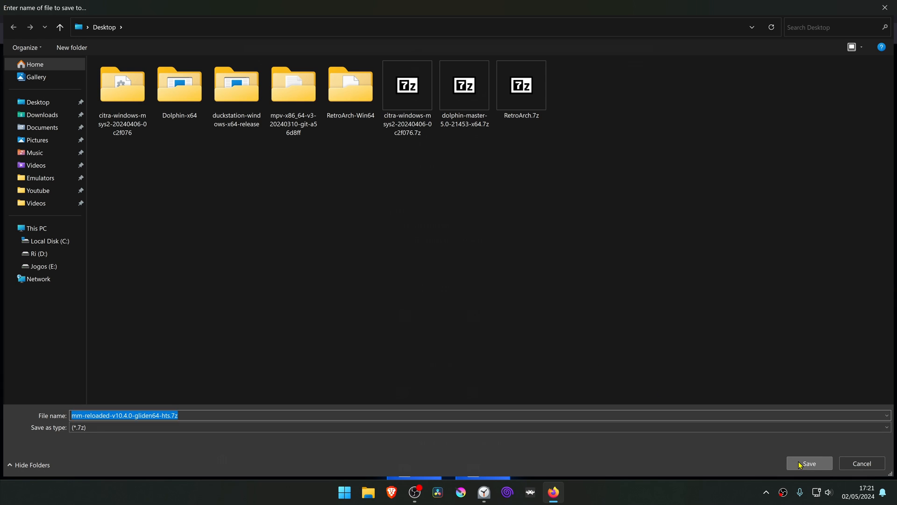
pyautogui.click(809, 464)
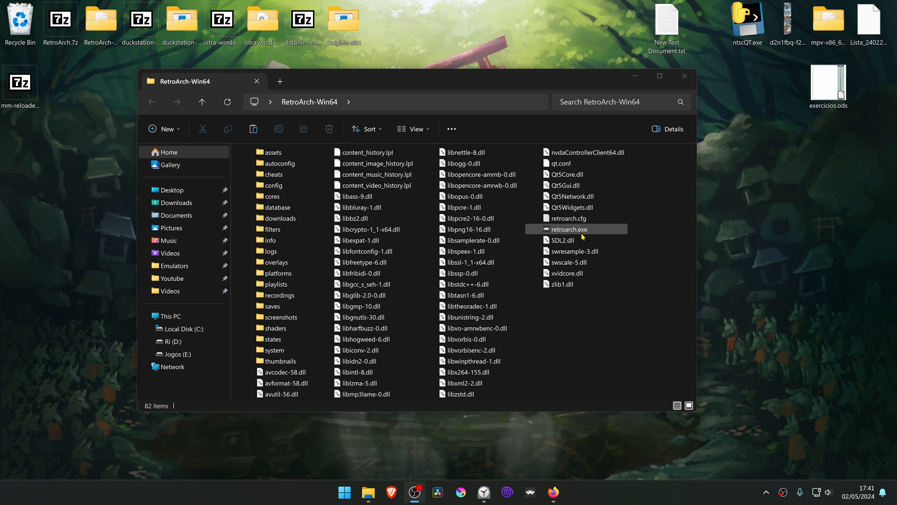
# - Launch RetroArch, load Majora's Mask on Mupen64Plus-Next, and view its Core Options
pyautogui.doubleClick(569, 229)
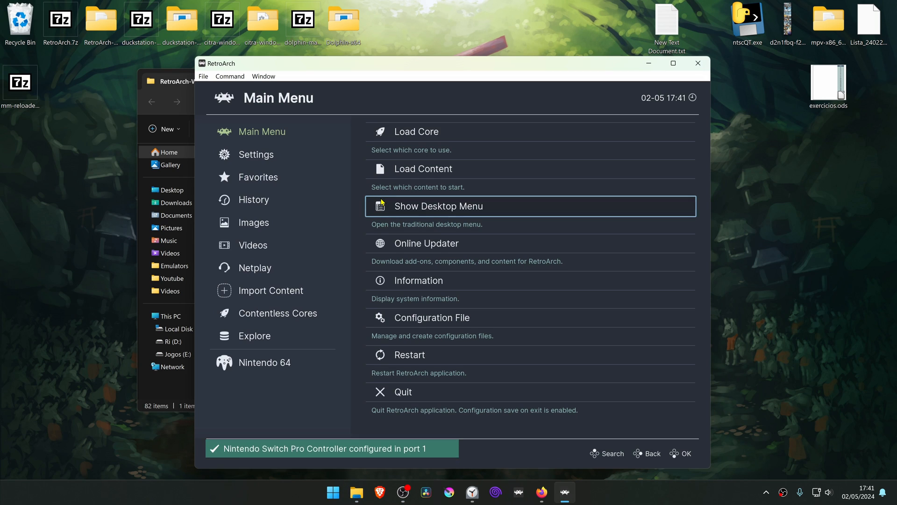
pyautogui.click(258, 177)
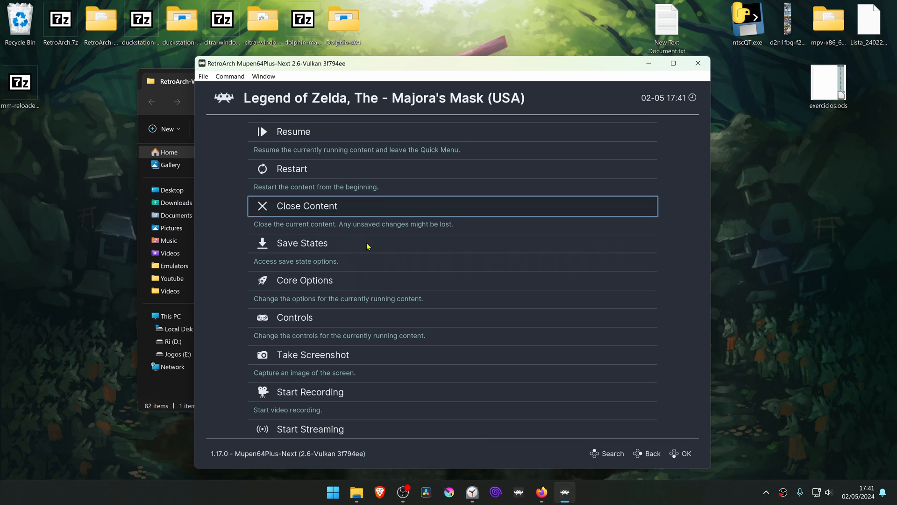
pyautogui.moveTo(338, 283)
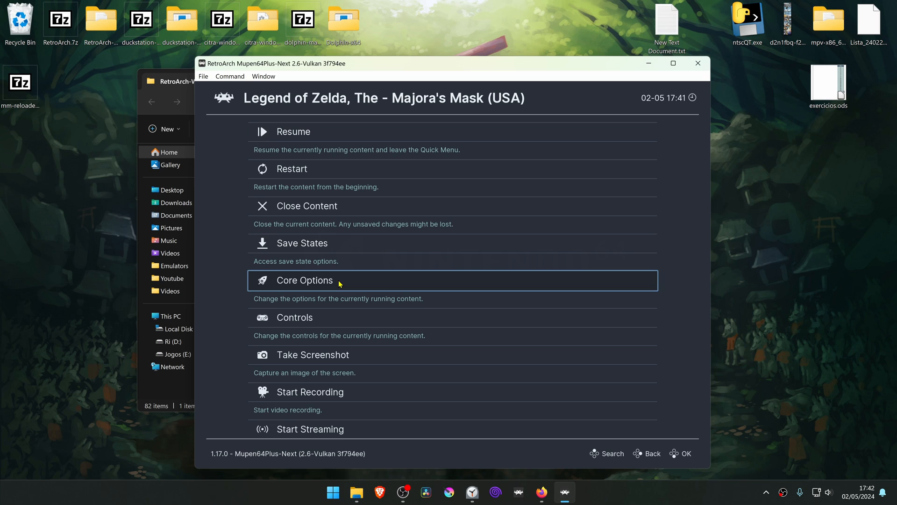
pyautogui.click(305, 280)
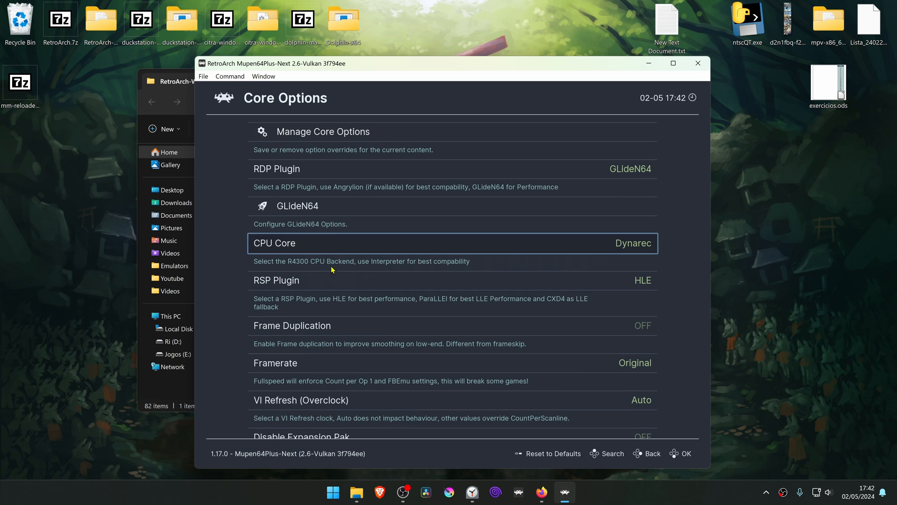
pyautogui.moveTo(581, 177)
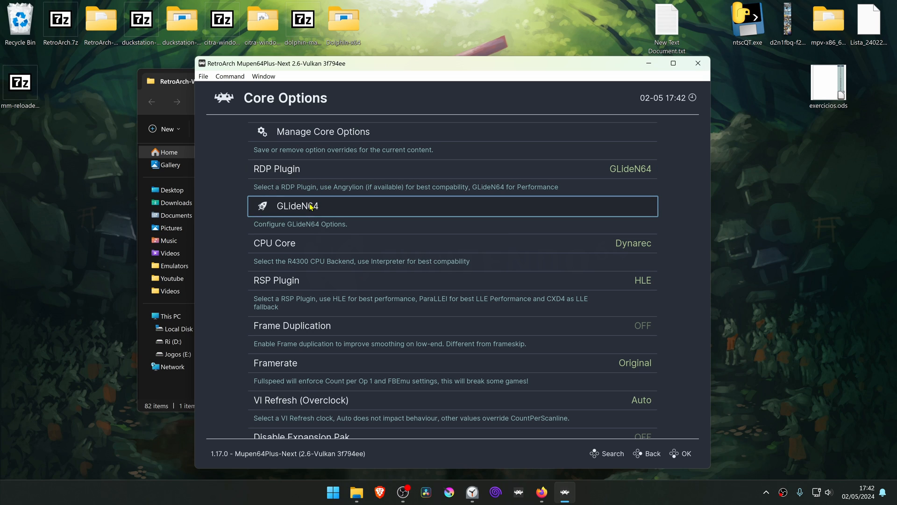
# - Raise GLideN64's 4:3 resolution from 640x480 to 3200x2400
pyautogui.click(296, 206)
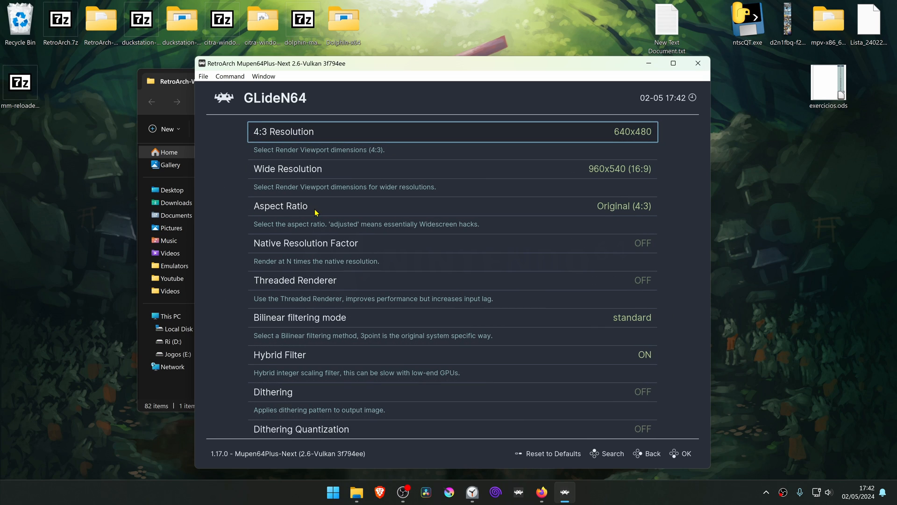
pyautogui.moveTo(312, 144)
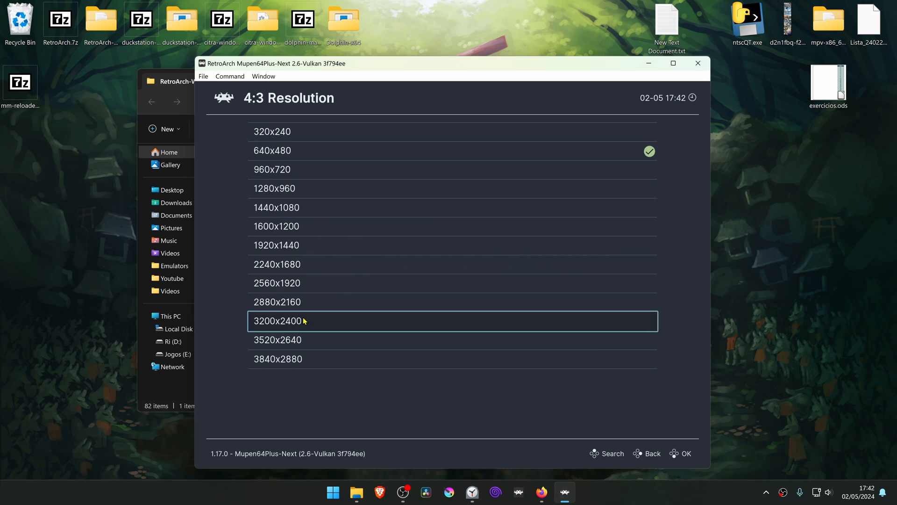
pyautogui.click(278, 320)
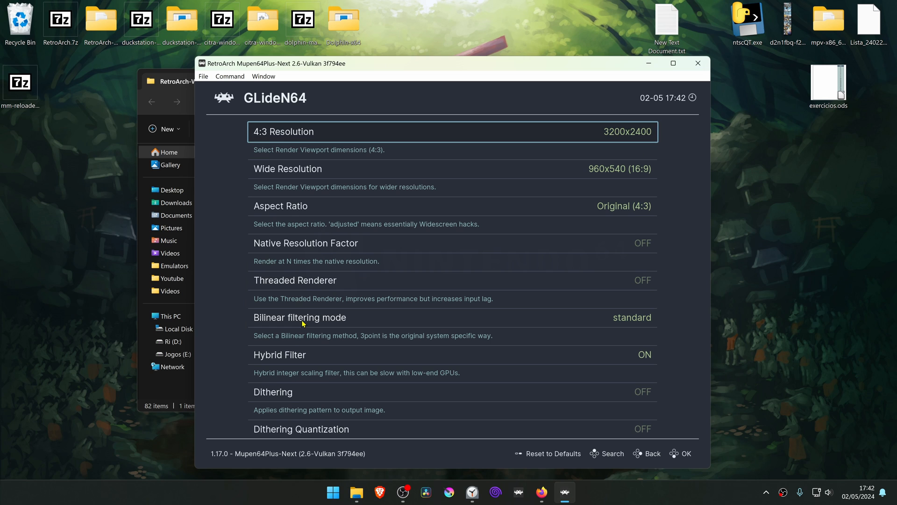
# - Scroll the GLideN64 options to switch Use High-Res textures ON, then return to Quick Menu
pyautogui.scroll(-3)
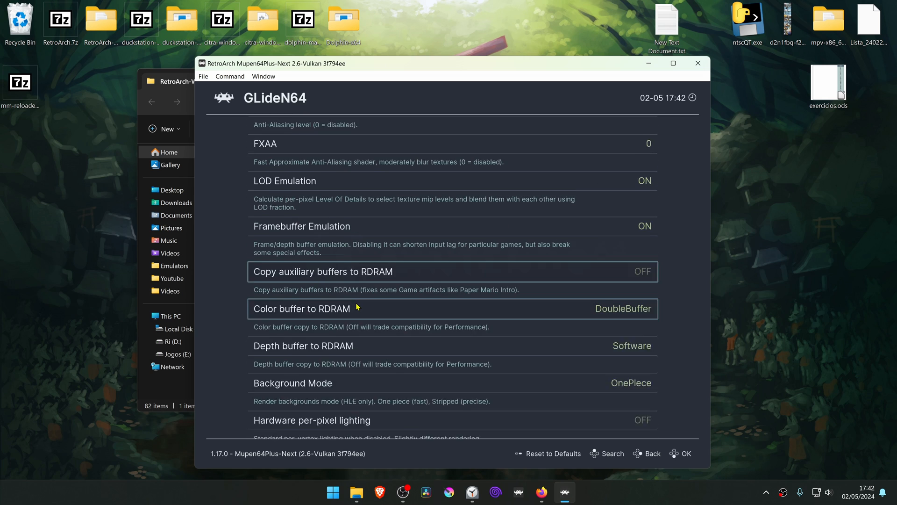
pyautogui.scroll(-3)
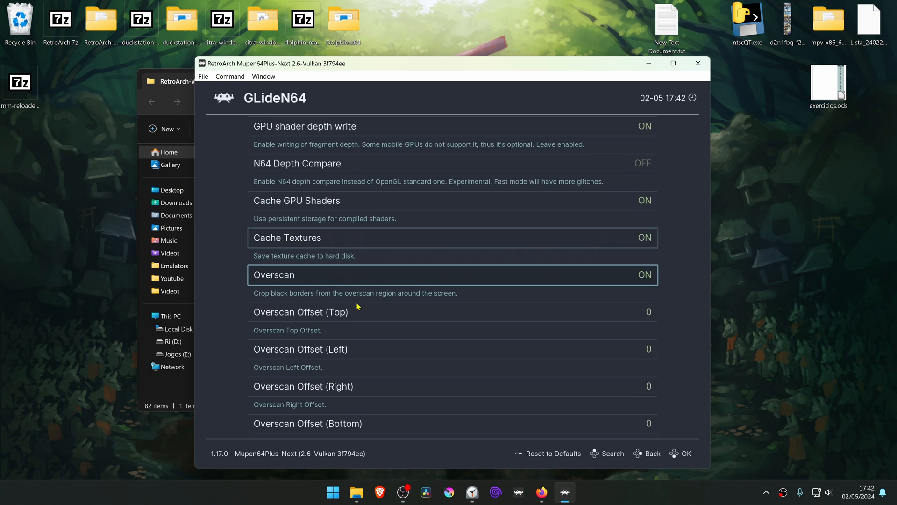
pyautogui.scroll(-3)
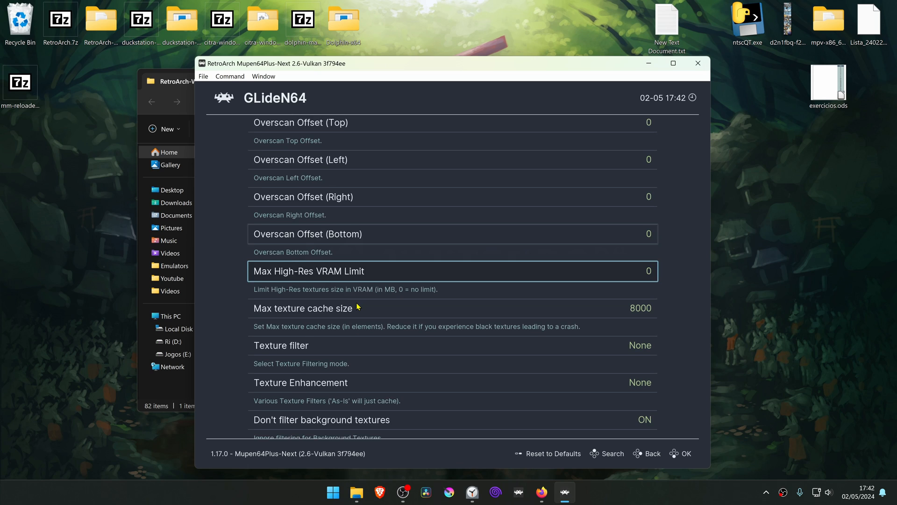
pyautogui.scroll(-3)
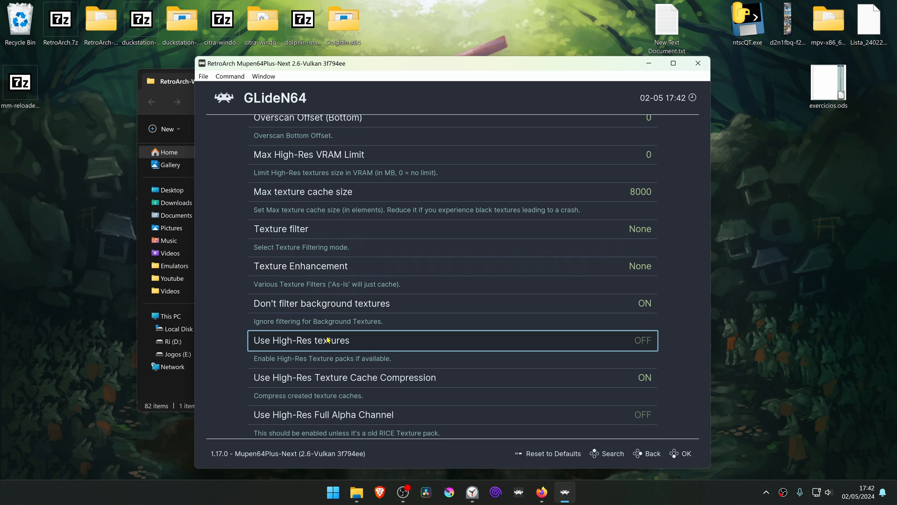
pyautogui.moveTo(383, 342)
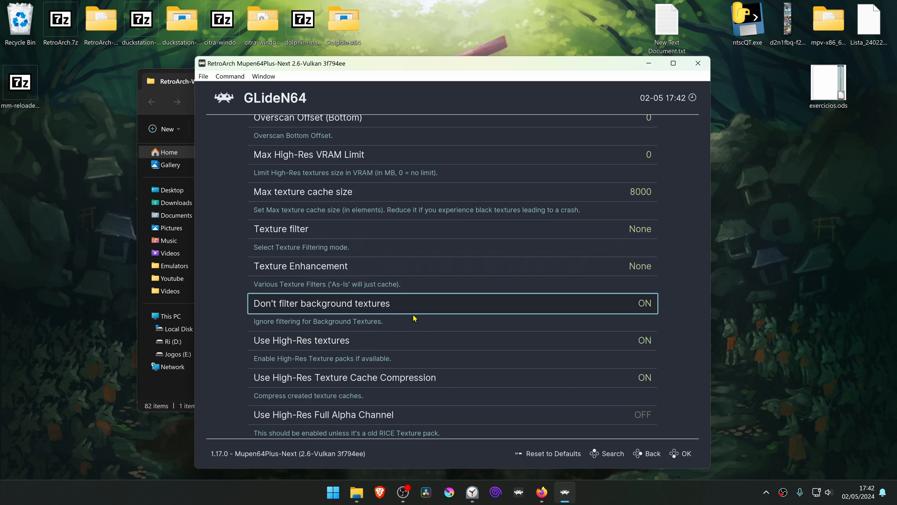
pyautogui.scroll(-3)
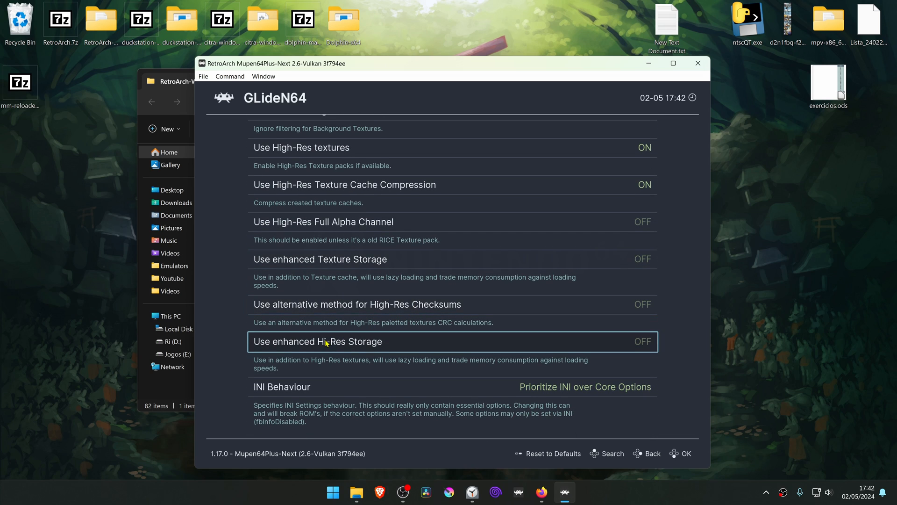
pyautogui.moveTo(334, 353)
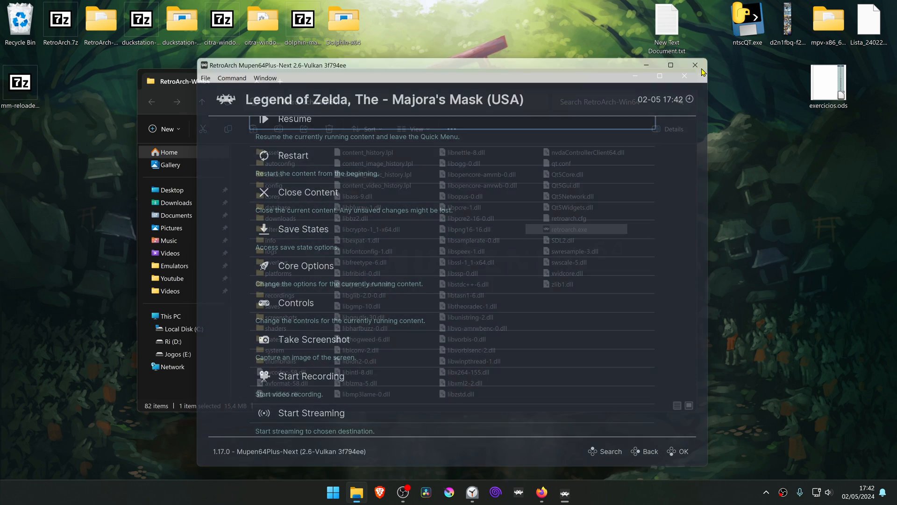
# - Close RetroArch and browse into the RetroArch-Win64 system folder toward Mupen64plus
pyautogui.click(695, 65)
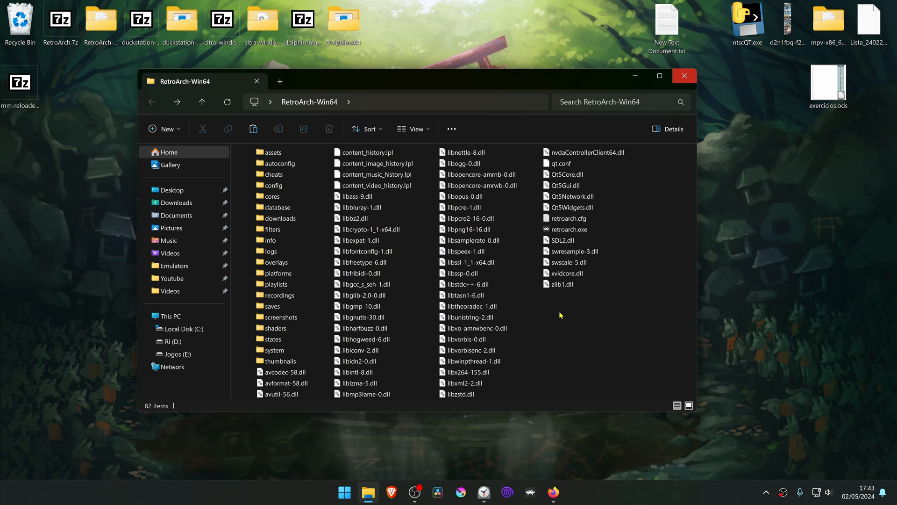
pyautogui.click(275, 350)
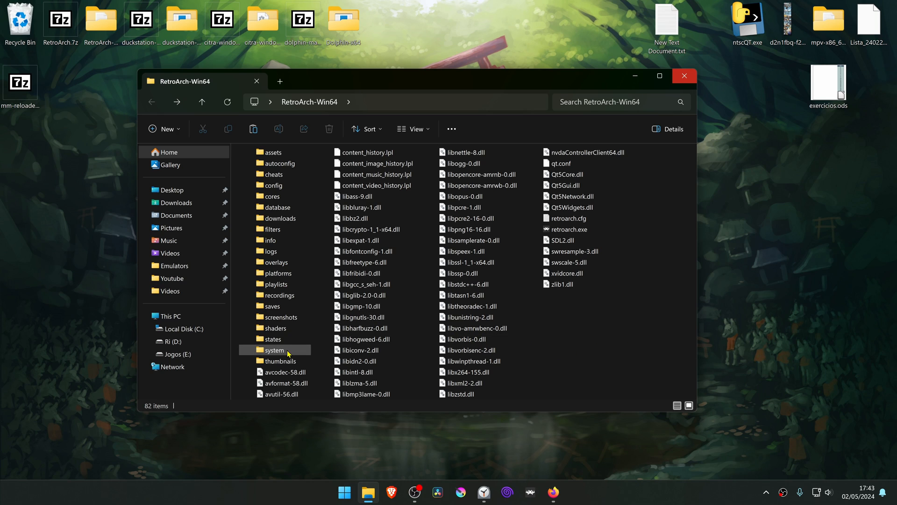
pyautogui.doubleClick(275, 349)
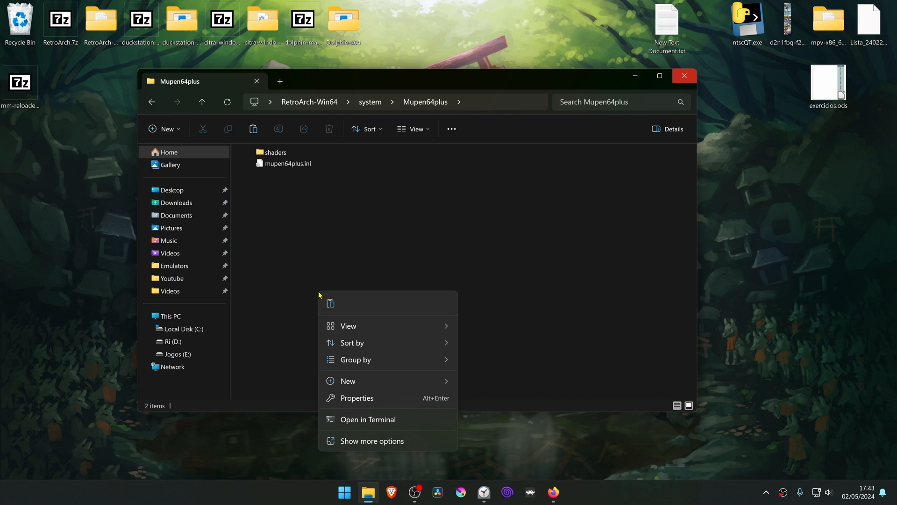
pyautogui.click(348, 381)
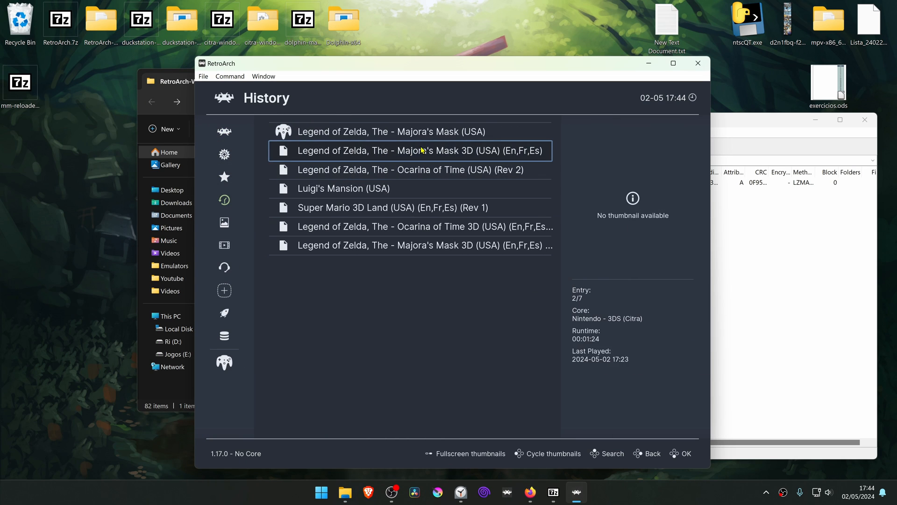
# - Select 'Legend of Zelda, The - Majora's Mask (USA)' in History to show Run
pyautogui.click(390, 132)
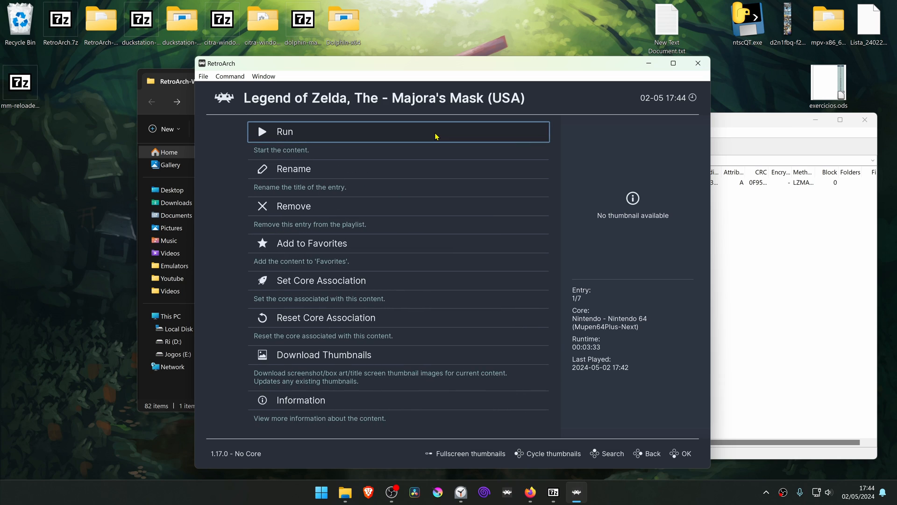